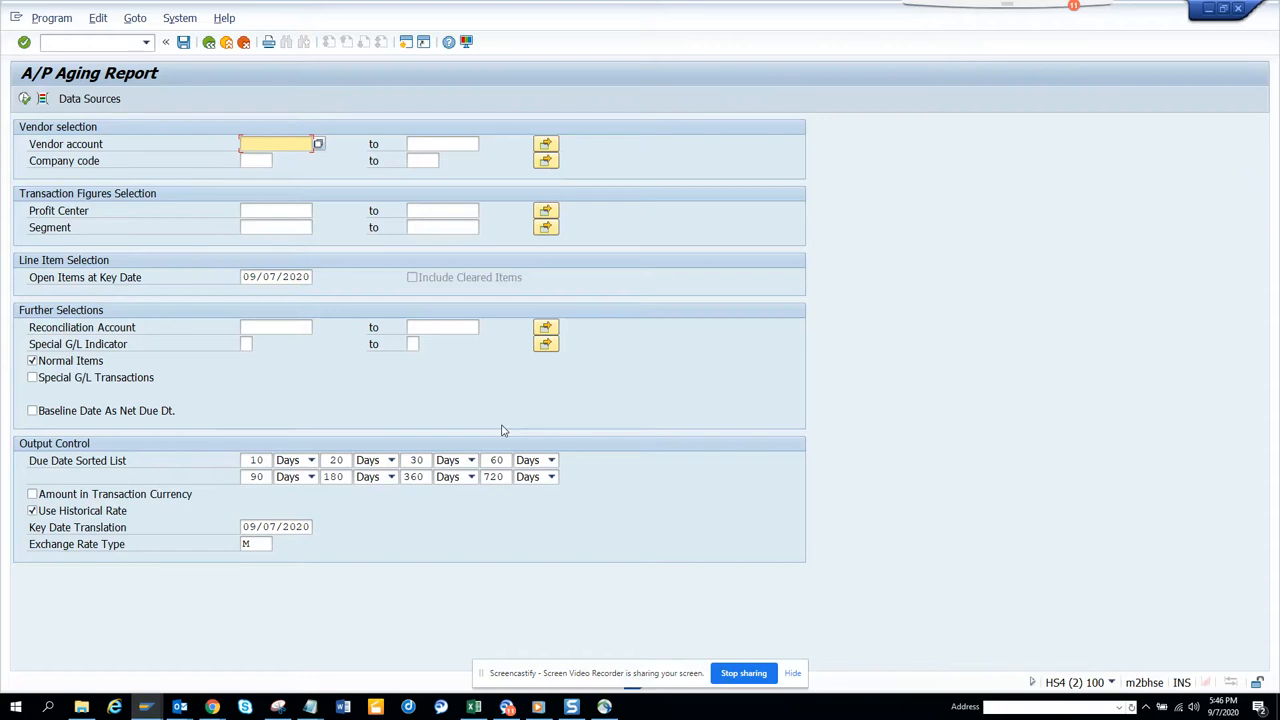
pyautogui.moveTo(379, 318)
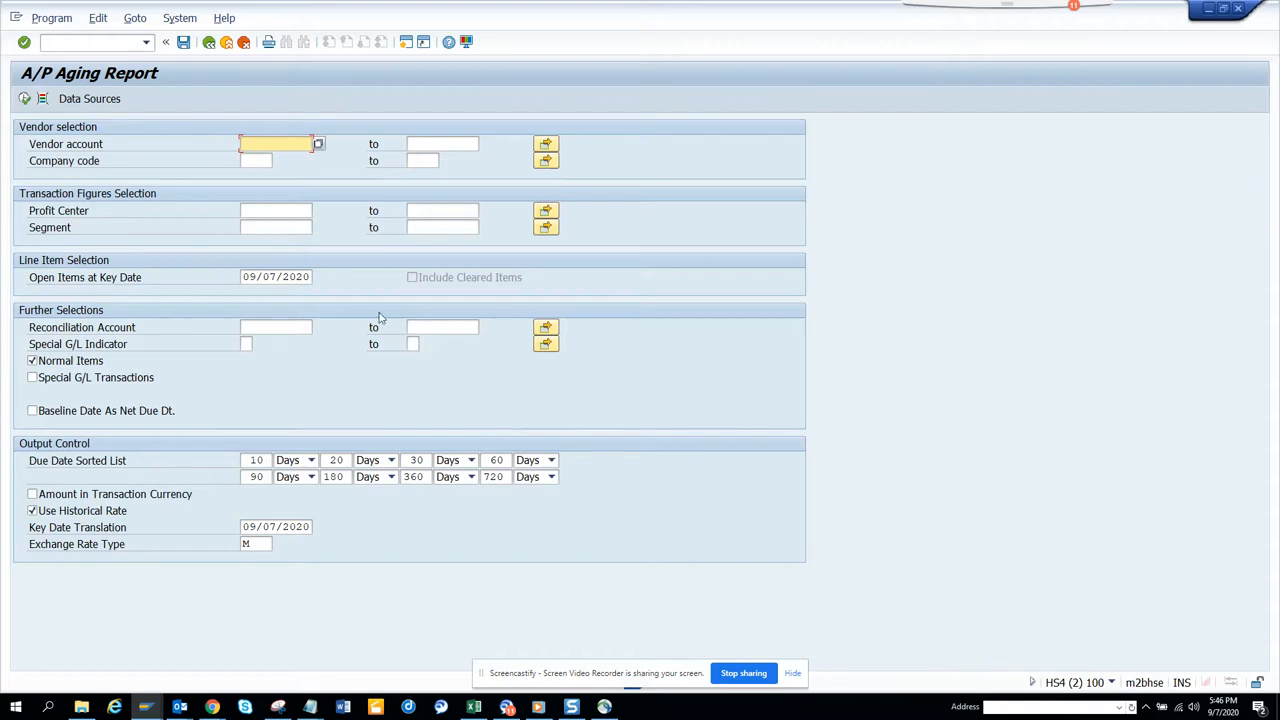
pyautogui.moveTo(340, 276)
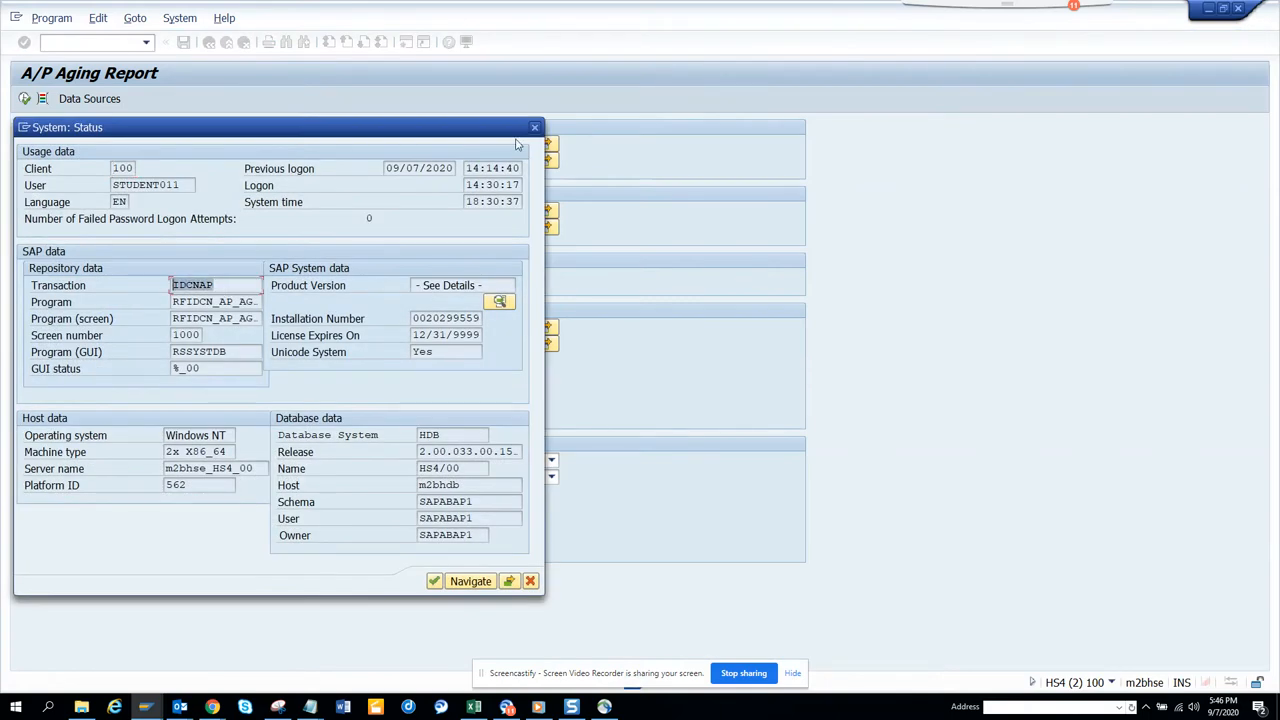
# Step: Close the status details, enter company code 1710, and include transaction-currency amounts
pyautogui.click(534, 127)
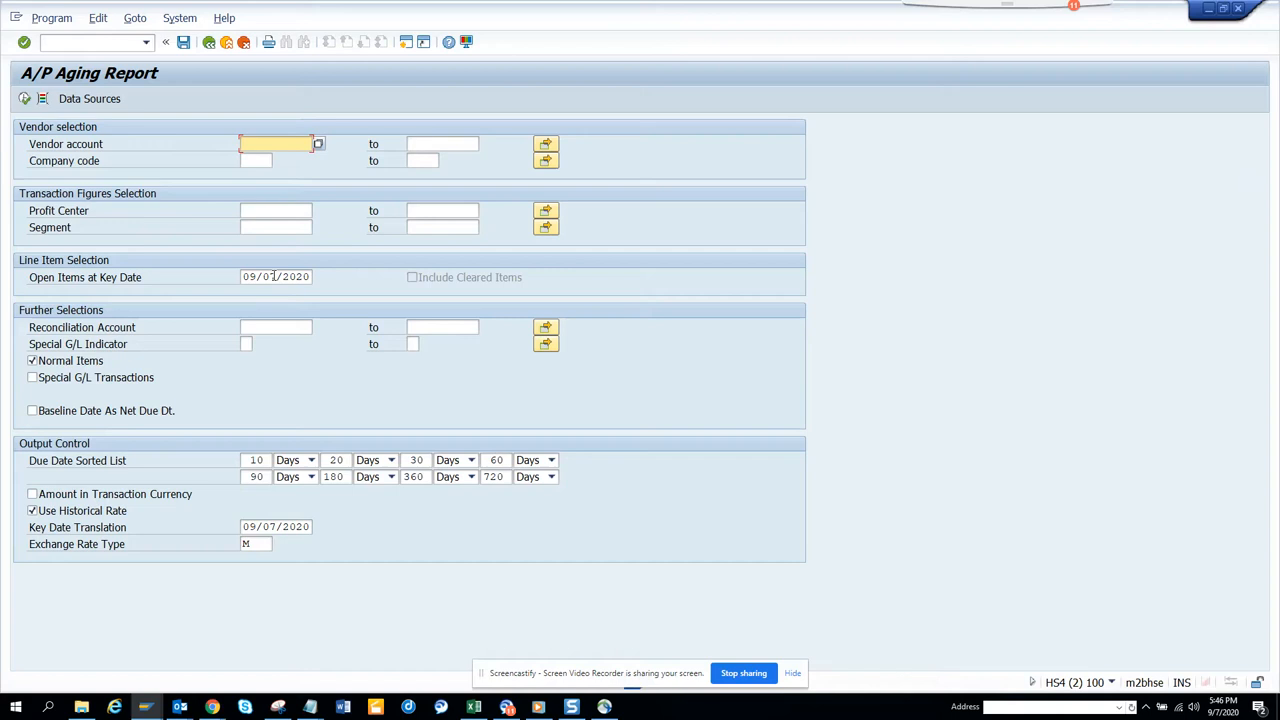
pyautogui.click(276, 160)
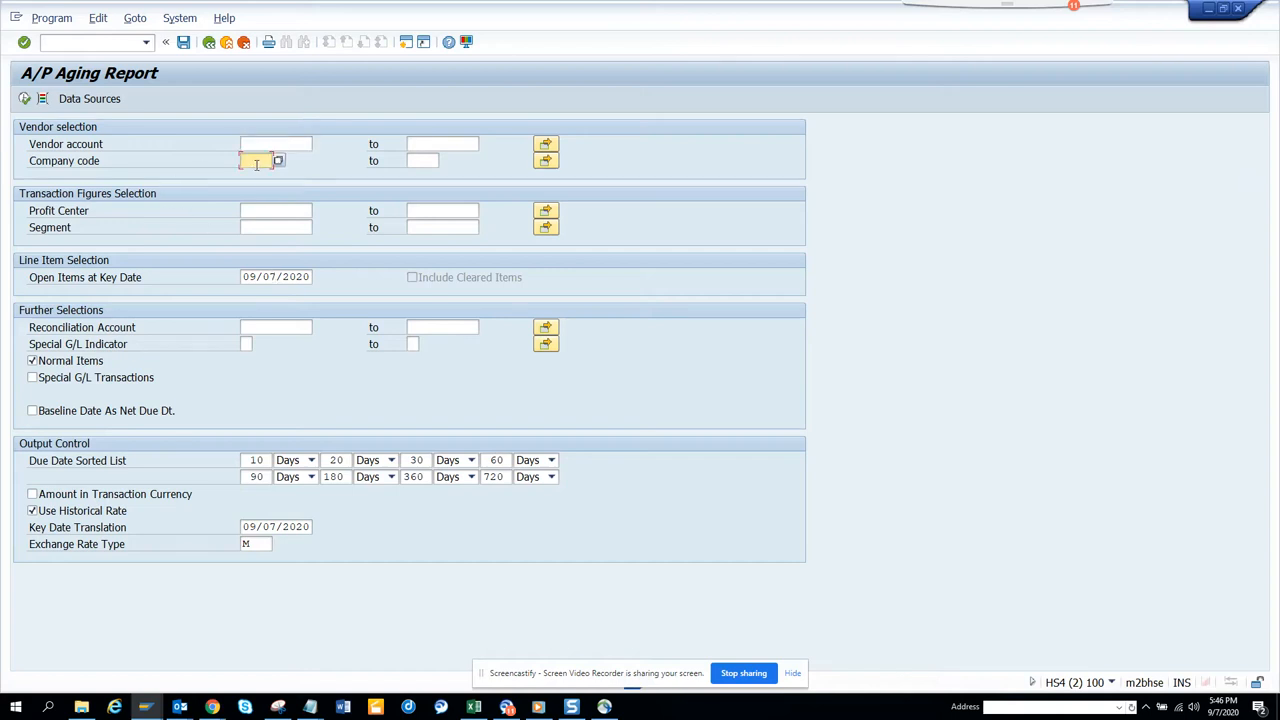
pyautogui.write('1710')
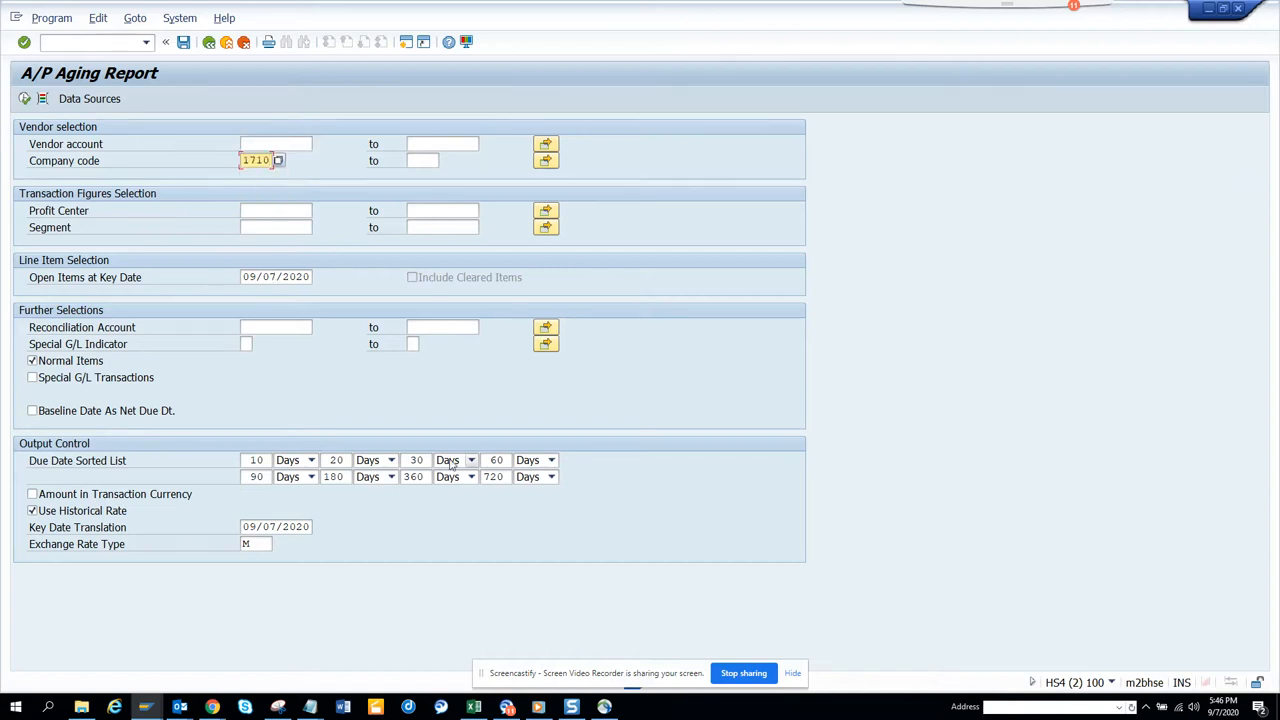
pyautogui.moveTo(294, 477)
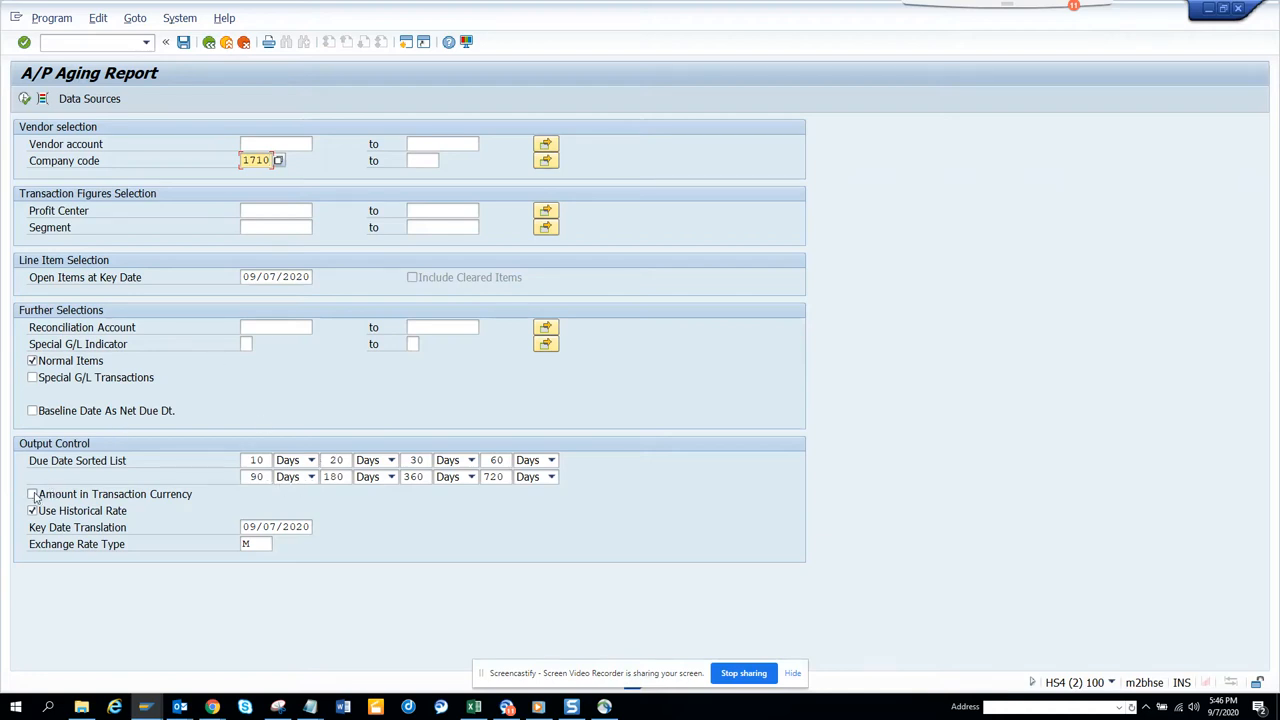
pyautogui.click(32, 494)
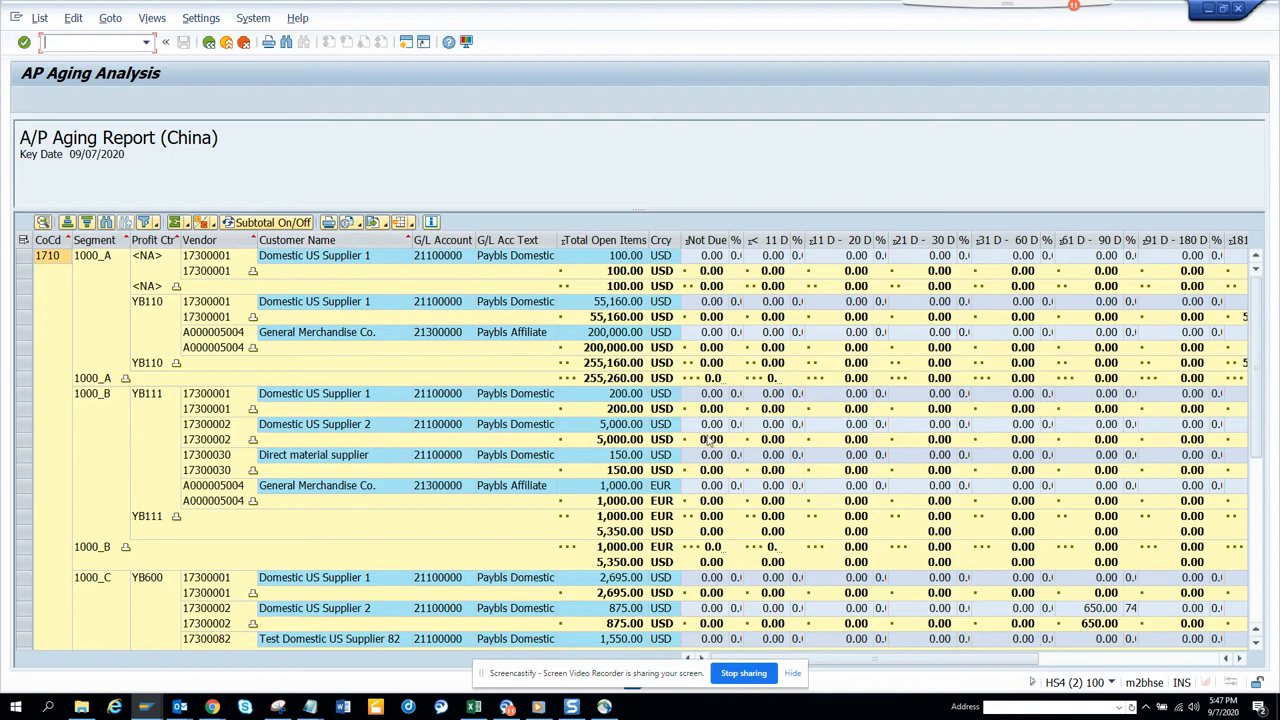
pyautogui.moveTo(701, 565)
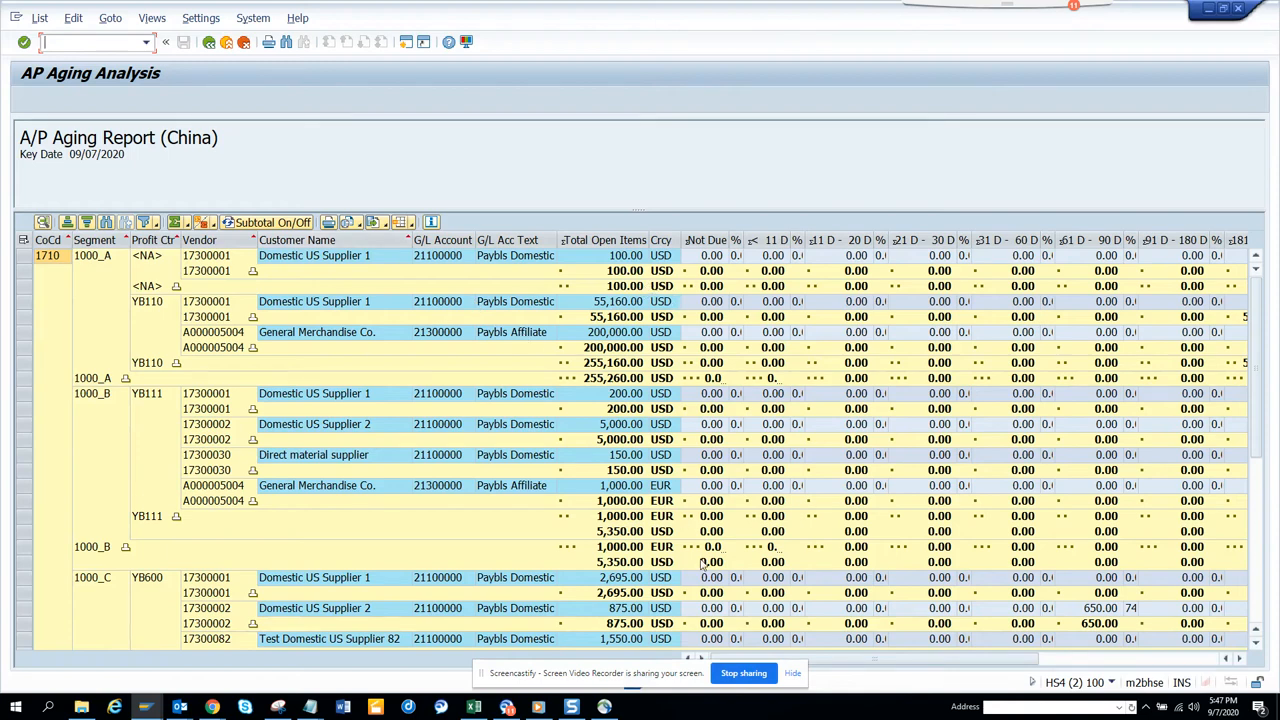
pyautogui.moveTo(1050, 664)
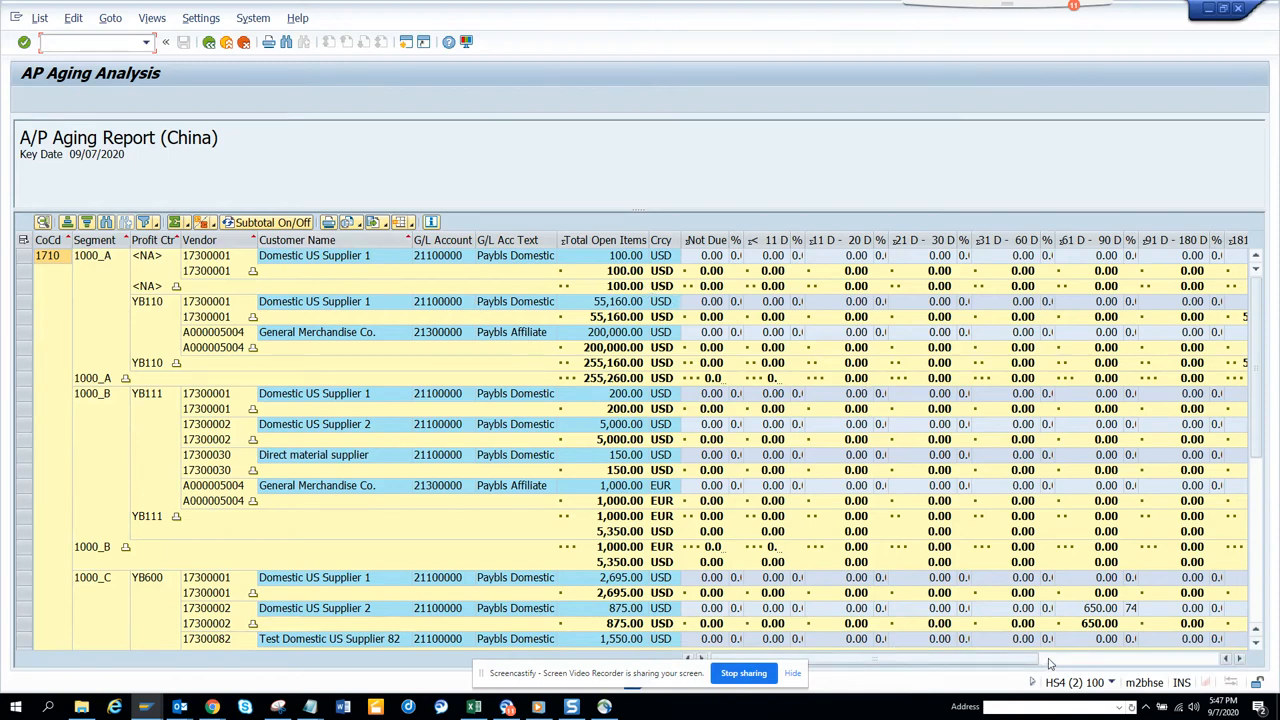
# Step: Scroll the aging output to see buckets through 721+ days and 367,880 USD totals
pyautogui.hscroll(3)
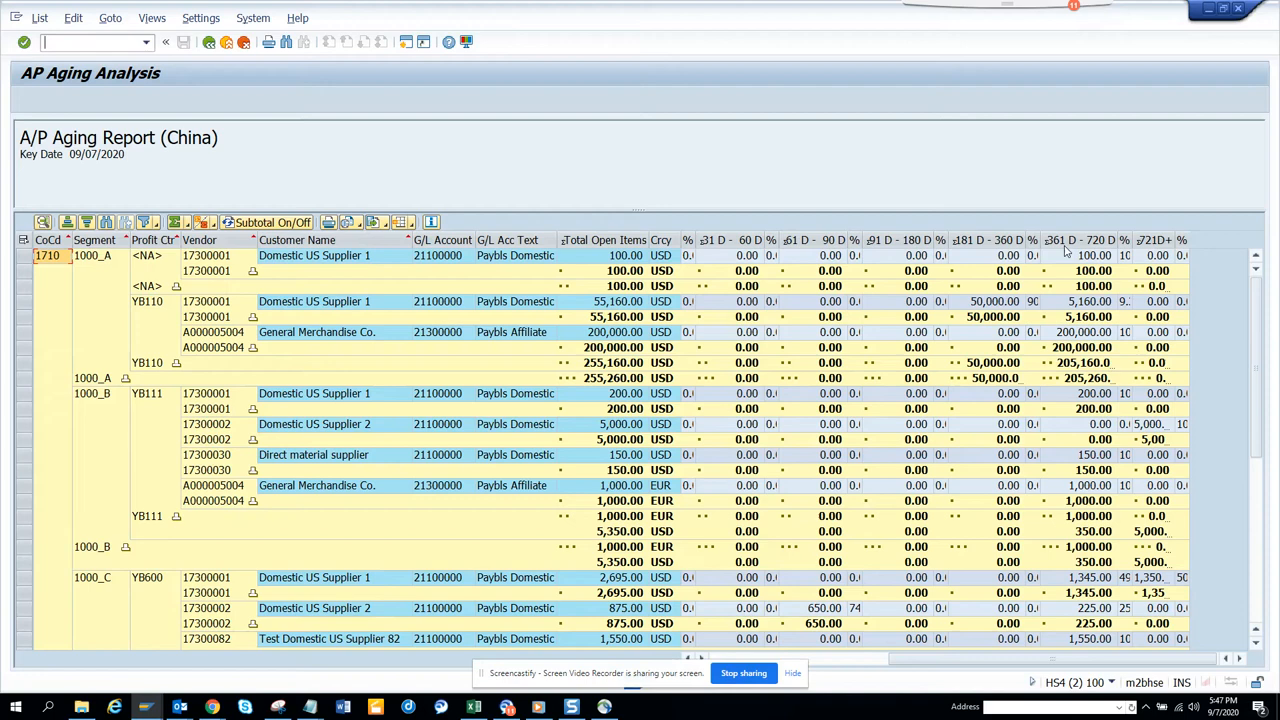
pyautogui.moveTo(828, 562)
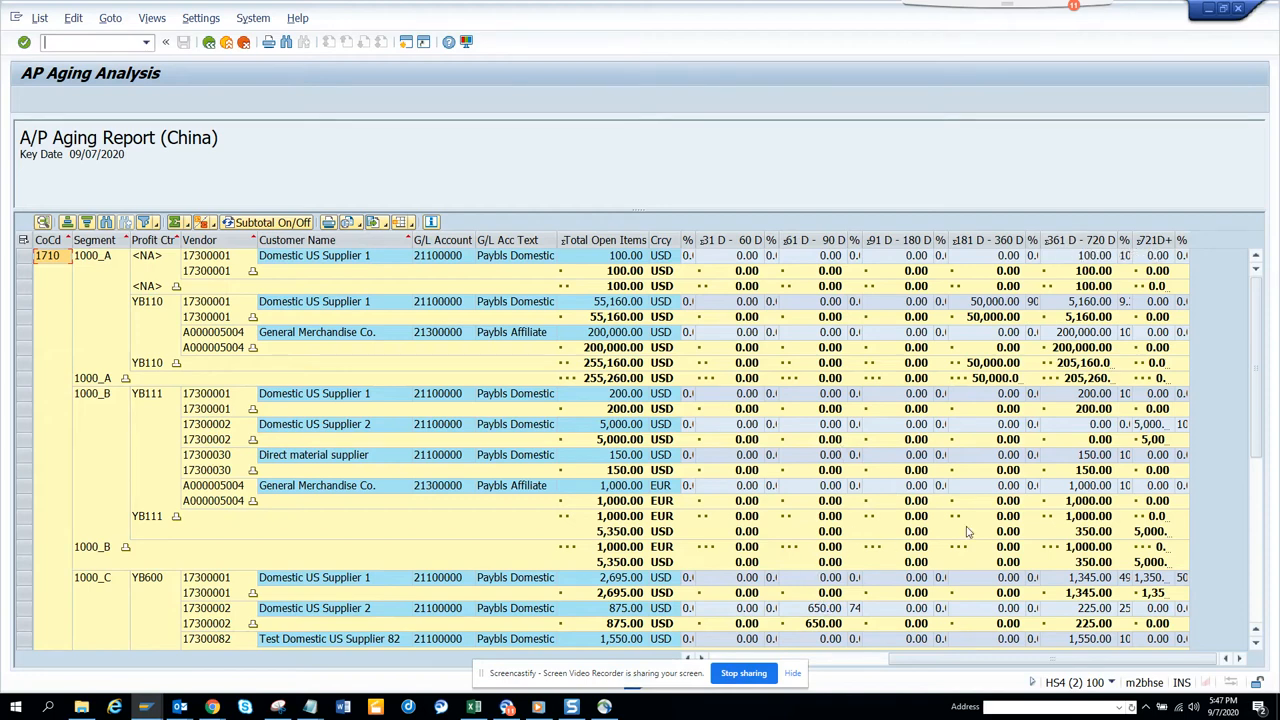
pyautogui.scroll(-3)
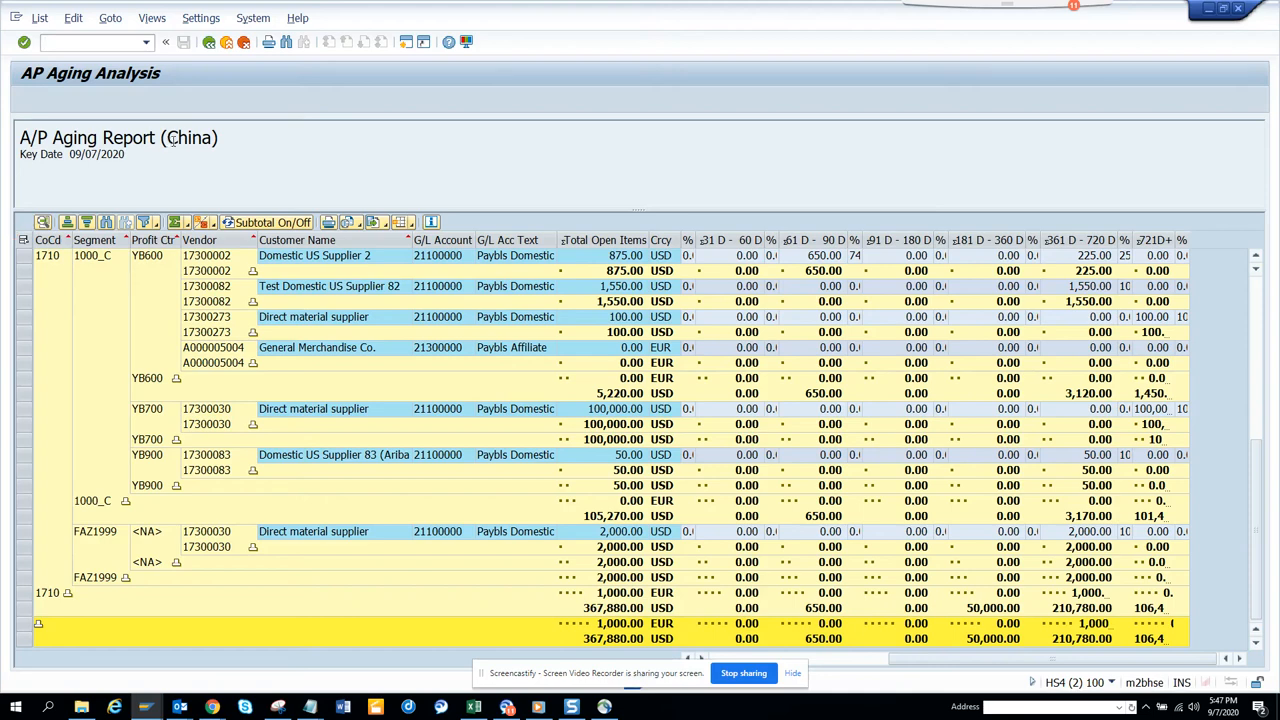
# Step: Return to the selection screen, keeping company code 1710, with vendor master filters like country shown
pyautogui.doubleClick(189, 137)
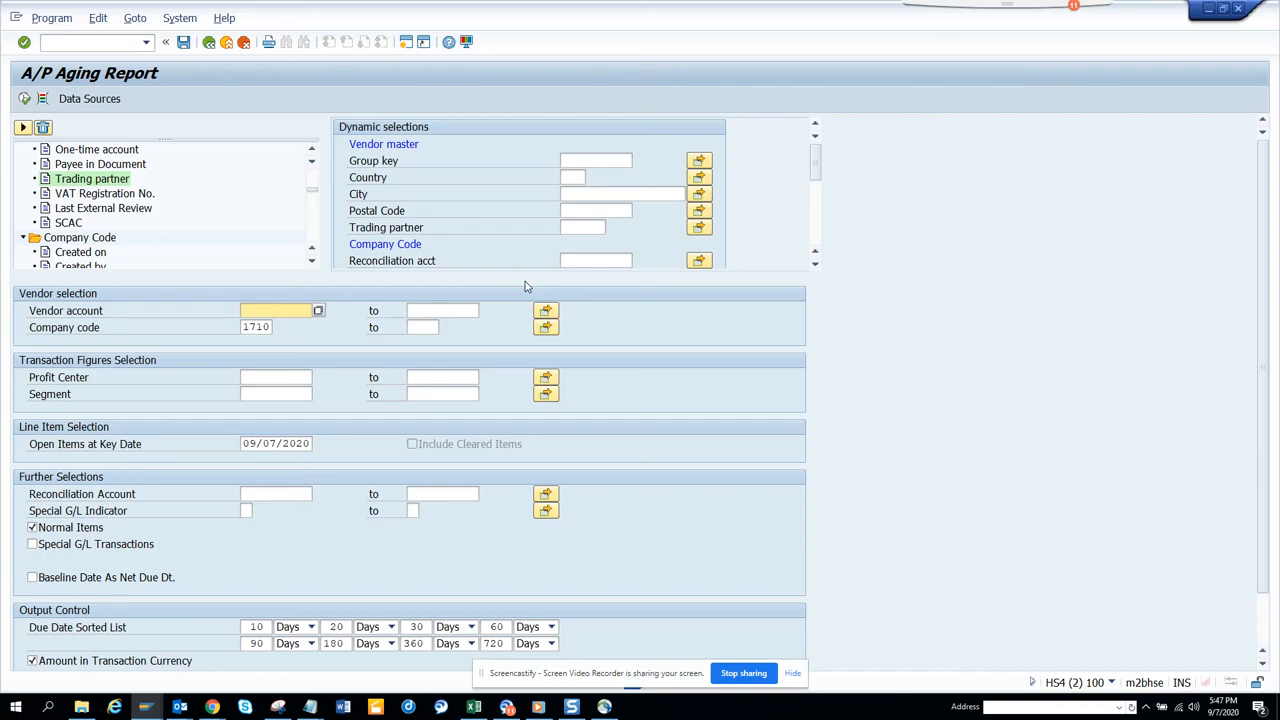
pyautogui.moveTo(694, 513)
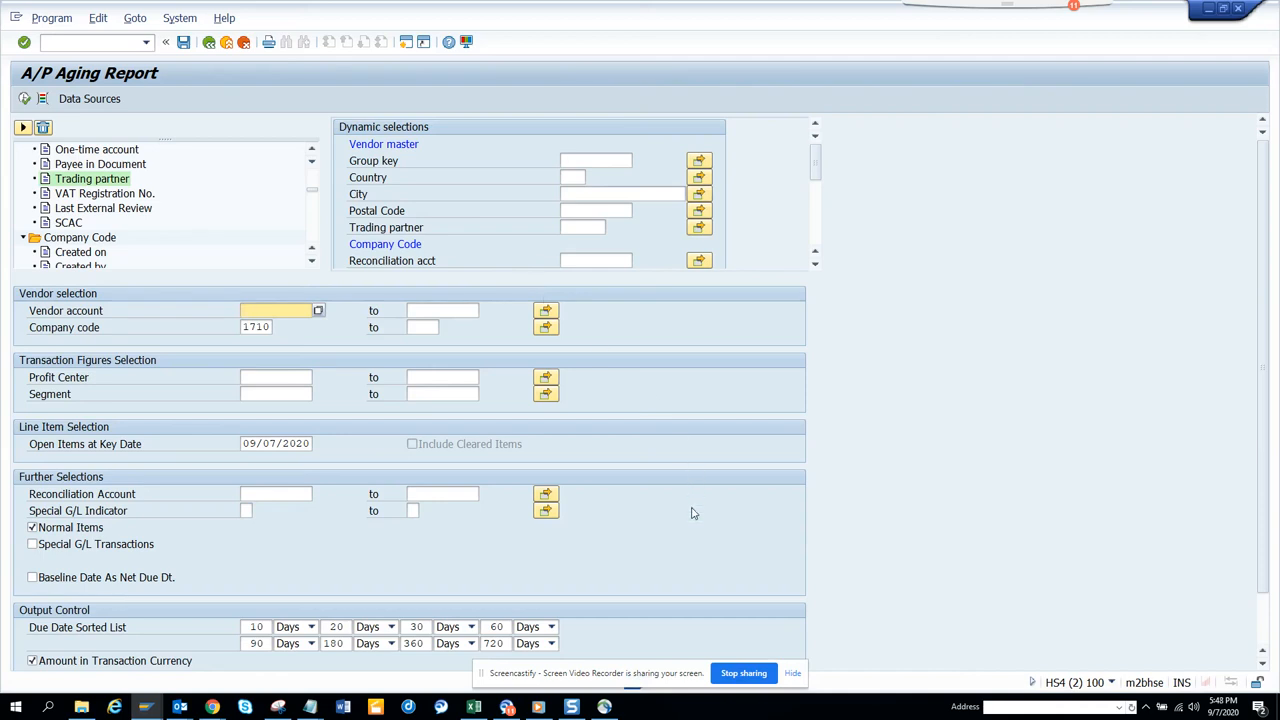